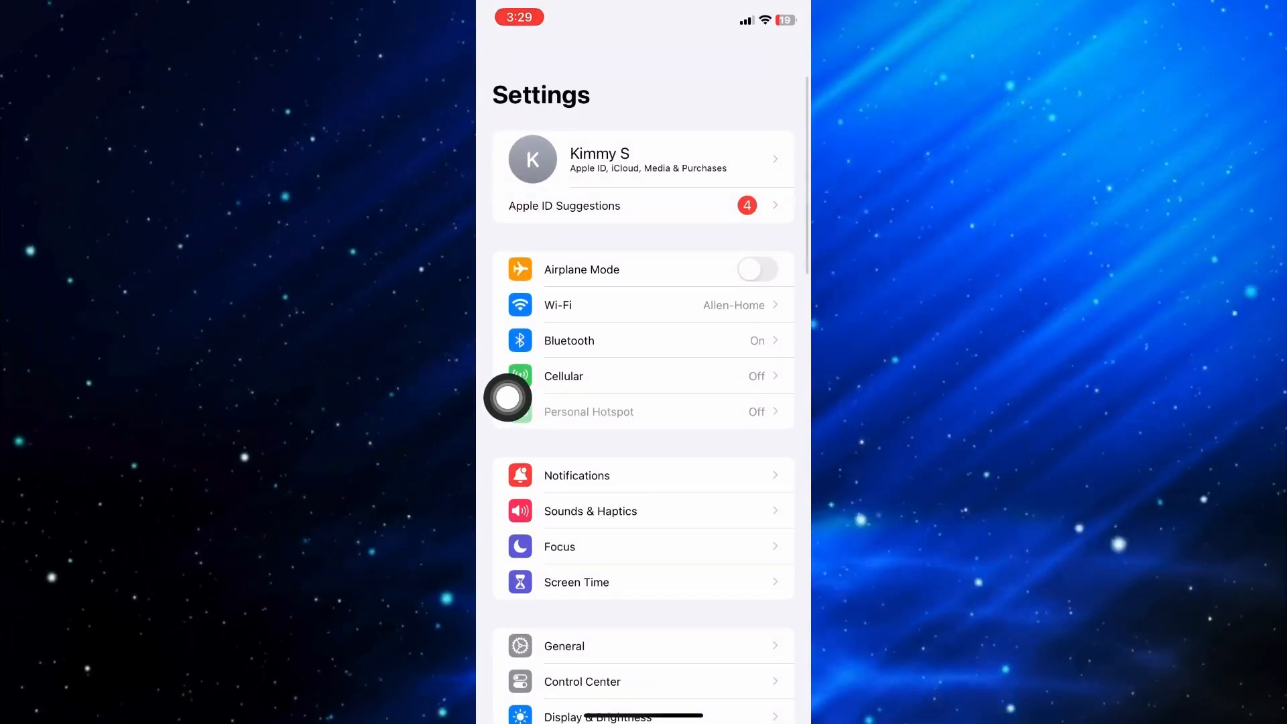
Reach the Photos access list of apps under Privacy & Security
scroll("down", 3)
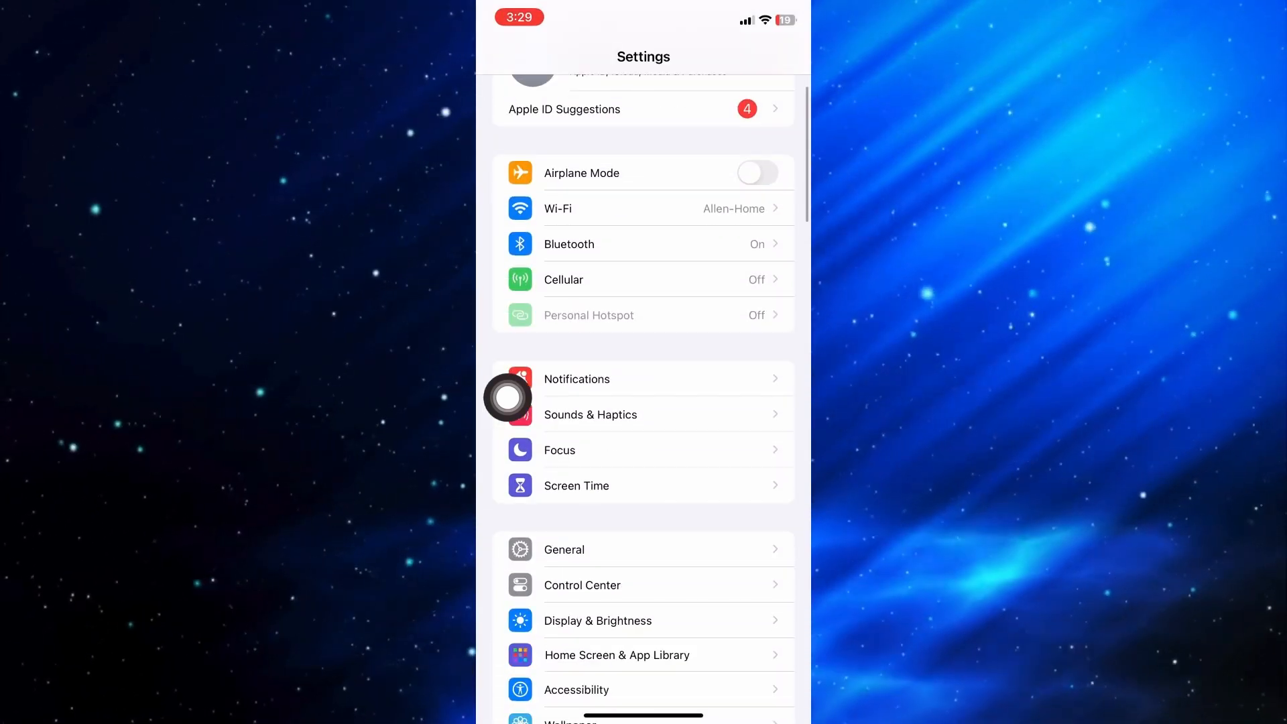
scroll("down", 3)
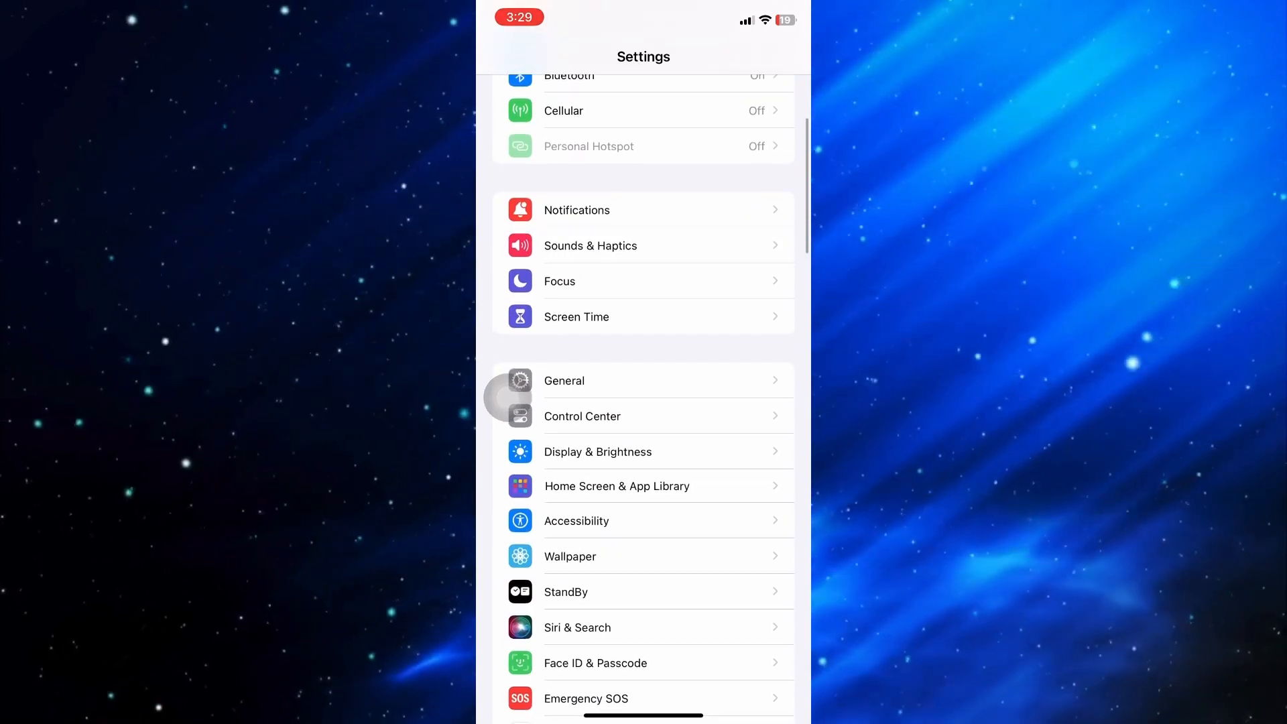
scroll("down", 3)
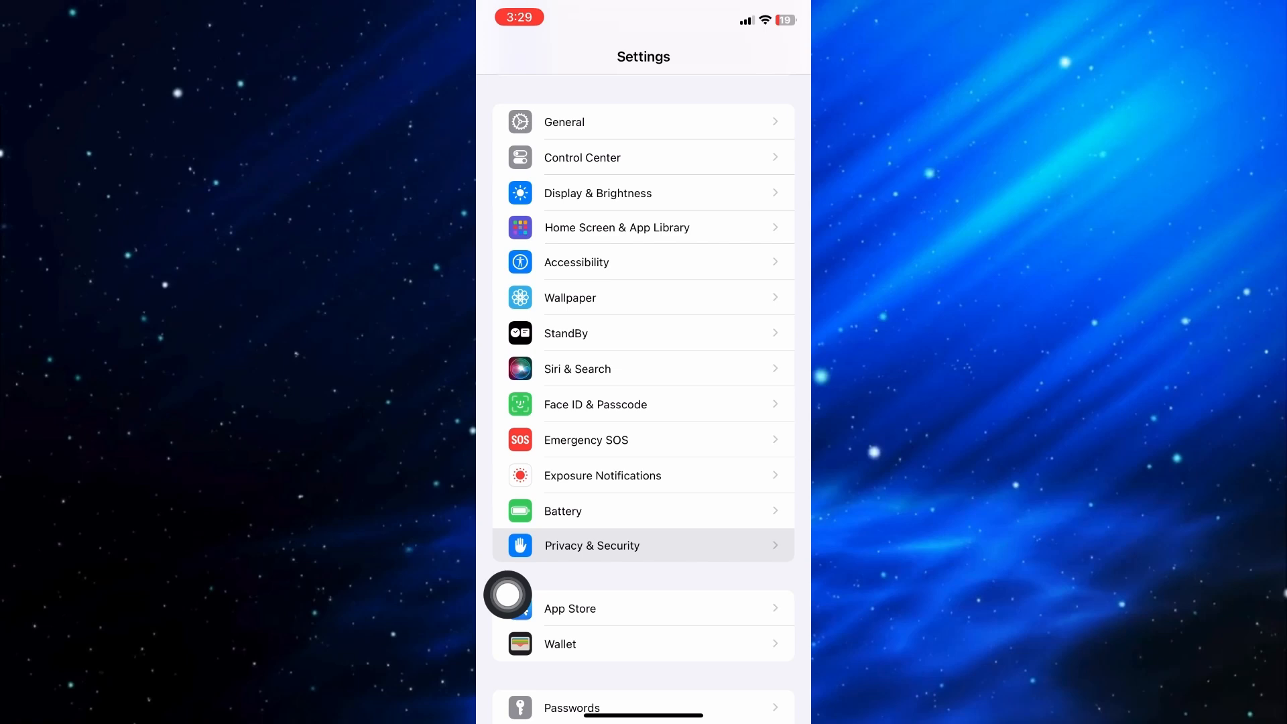
left_click(593, 545)
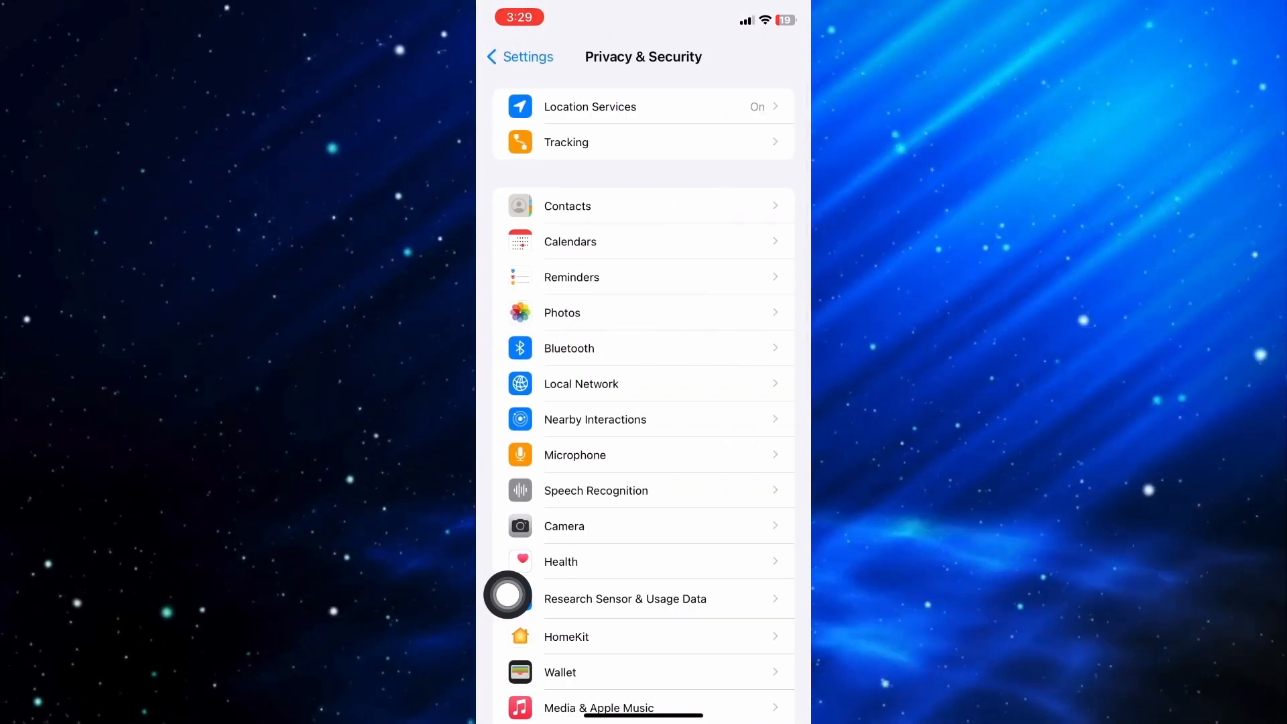
left_click(561, 312)
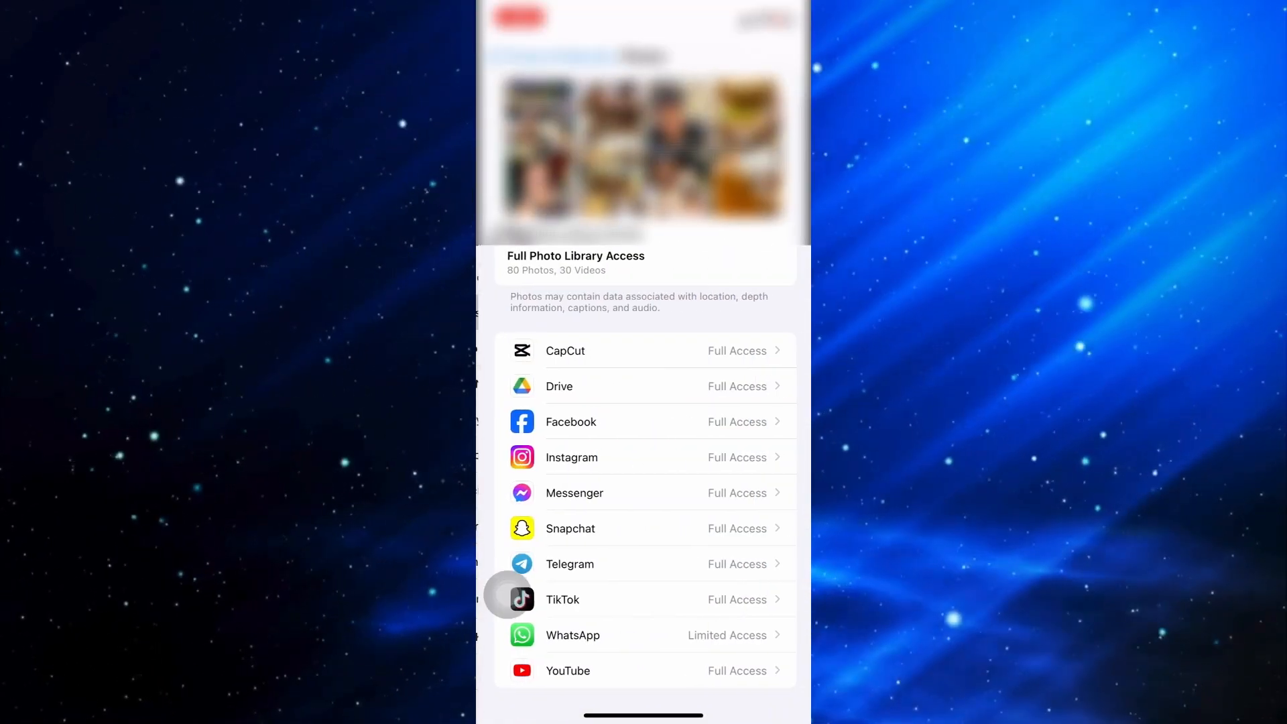
scroll("down", 3)
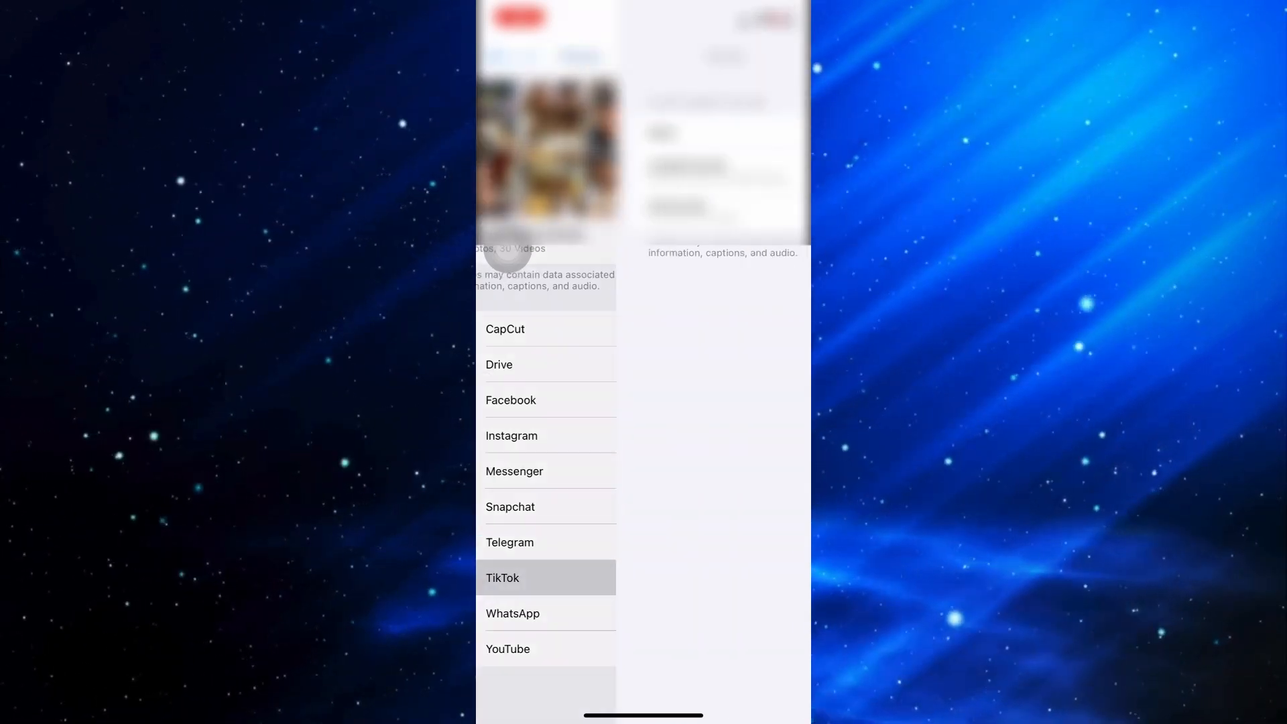
Open TikTok's photo library access page with its access options
left_click(501, 576)
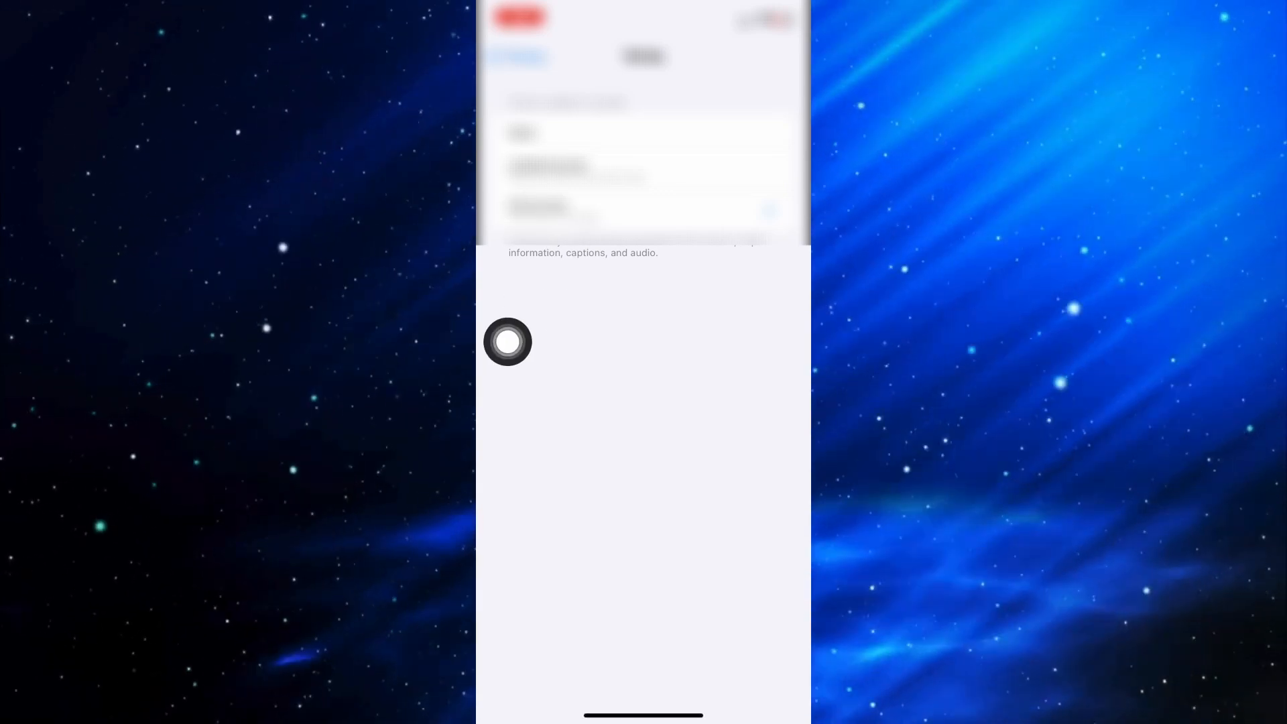